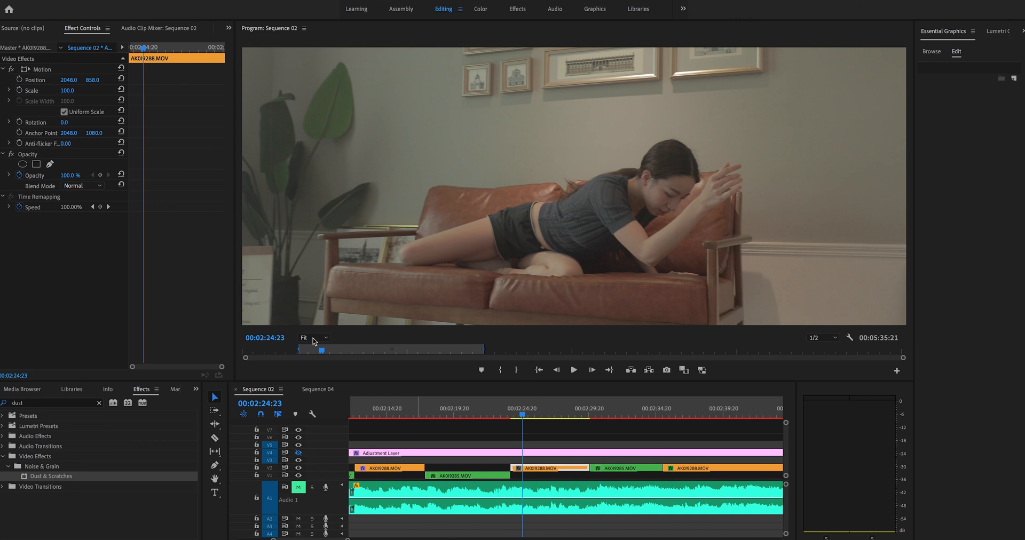
- Zoom the Program Monitor preview to 200% to inspect the wall above the sofa
{"action": "left_click", "coordinate": [312, 338]}
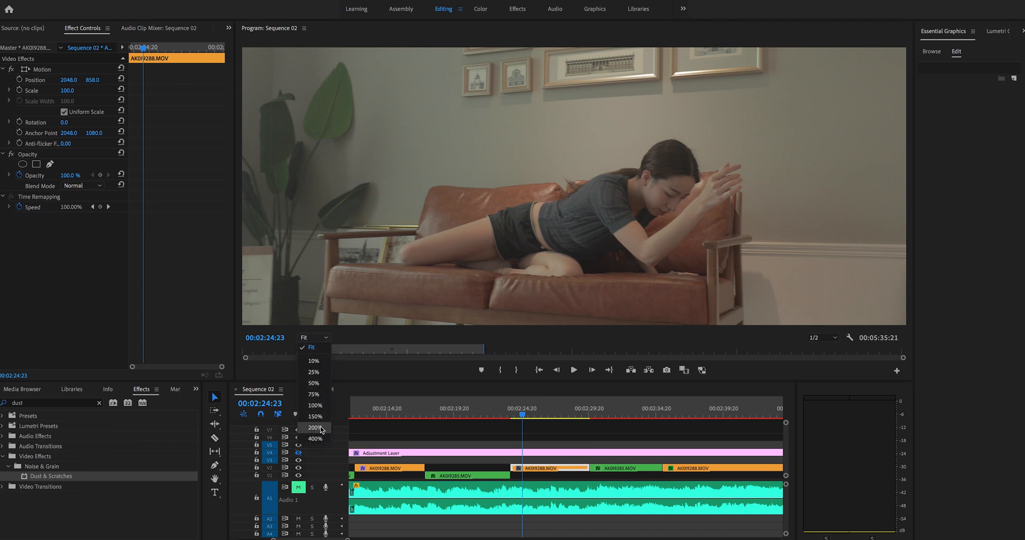
{"action": "left_click", "coordinate": [315, 427]}
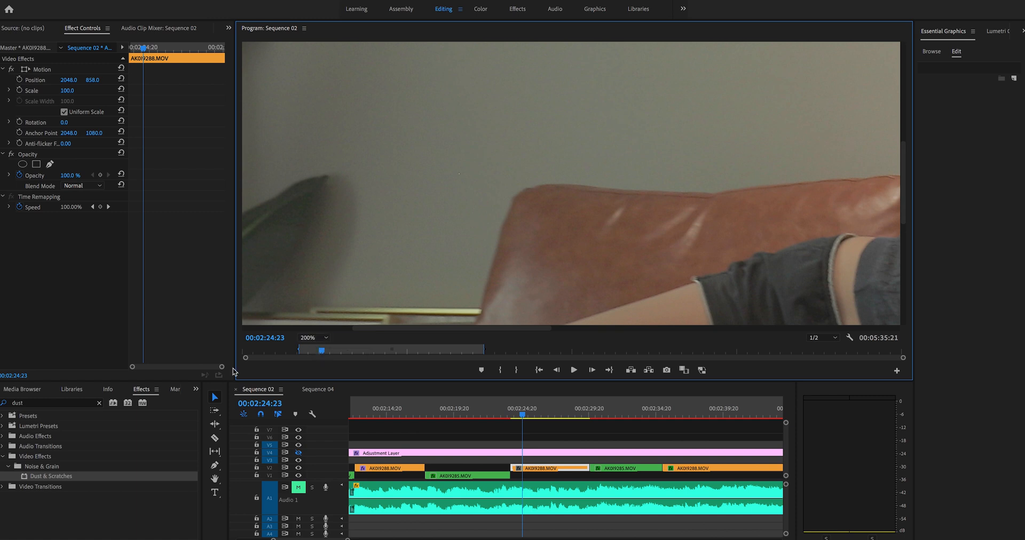
{"action": "mouse_move", "coordinate": [95, 410]}
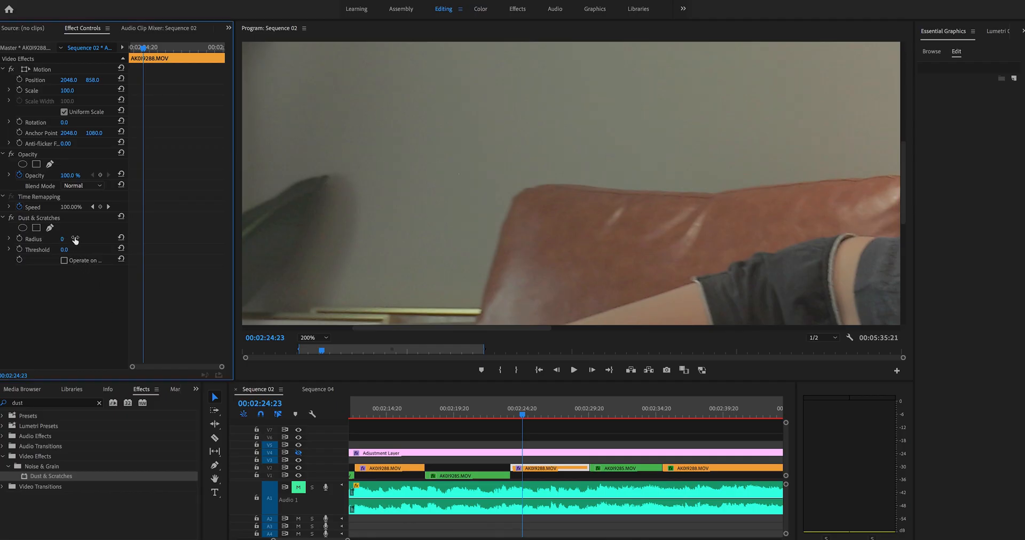
{"action": "mouse_move", "coordinate": [50, 229]}
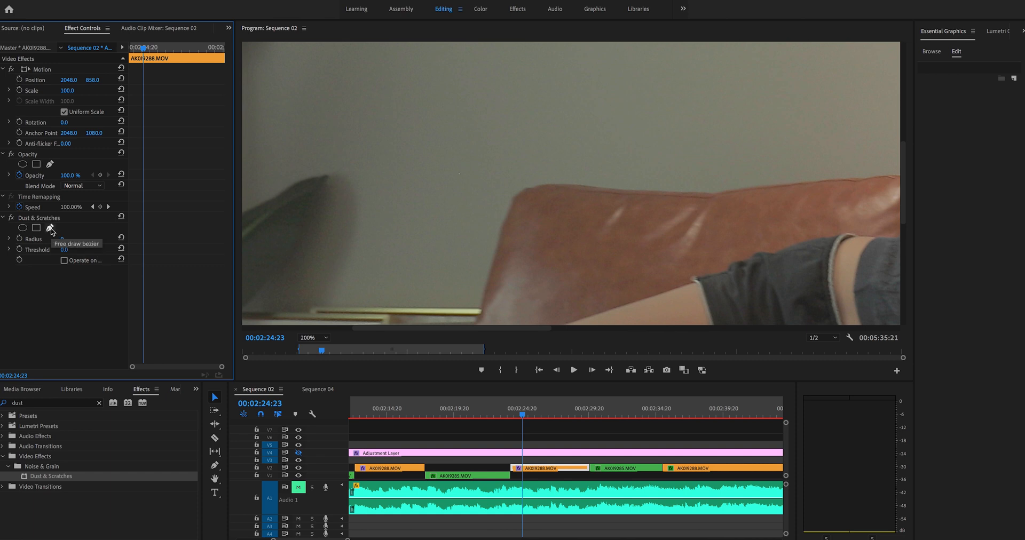
- Draw a freehand bezier mask around the wall dust spot and set Dust & Scratches Radius to 5
{"action": "left_click", "coordinate": [50, 228]}
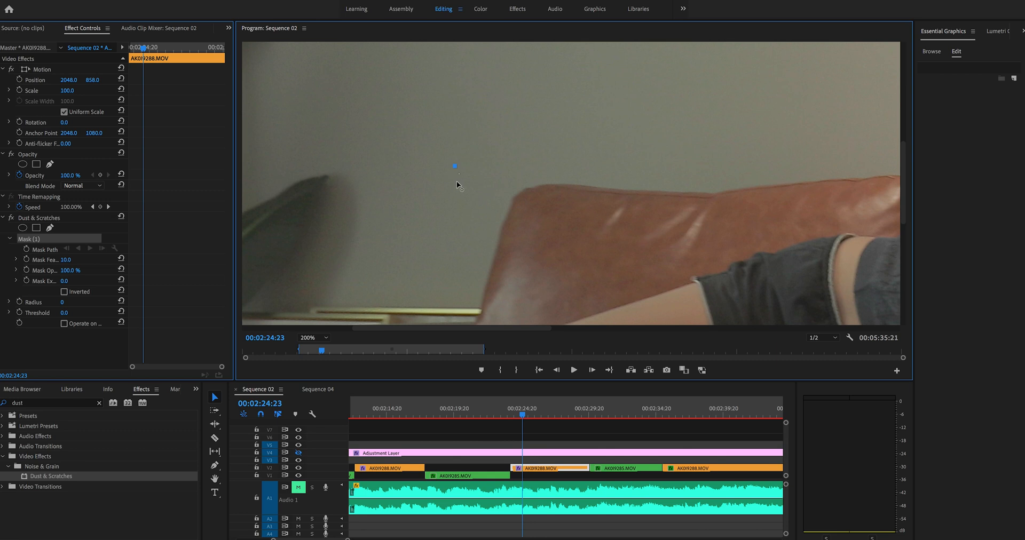
{"action": "left_click", "coordinate": [308, 338]}
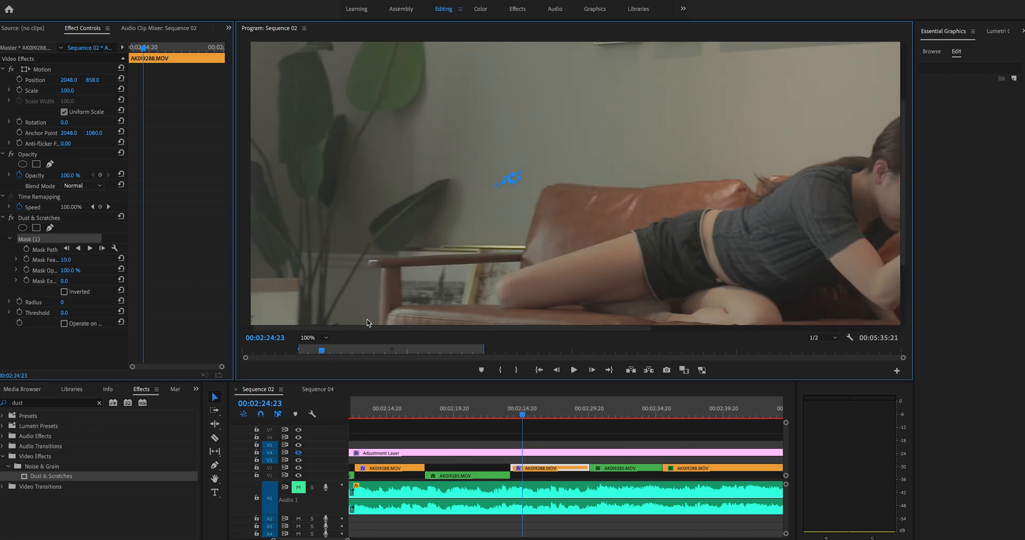
{"action": "left_click", "coordinate": [73, 301]}
{"action": "type", "text": "5"}
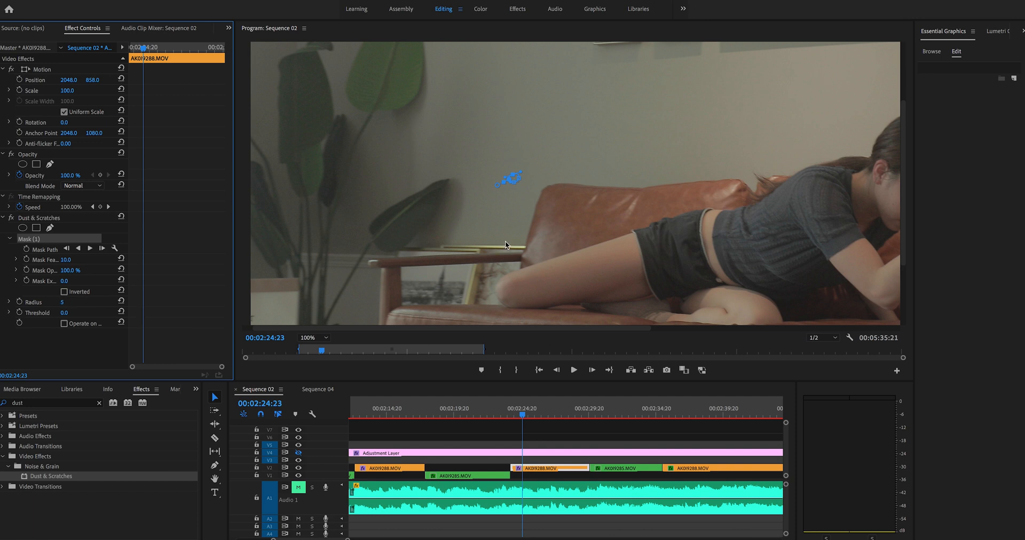
{"action": "mouse_move", "coordinate": [528, 371]}
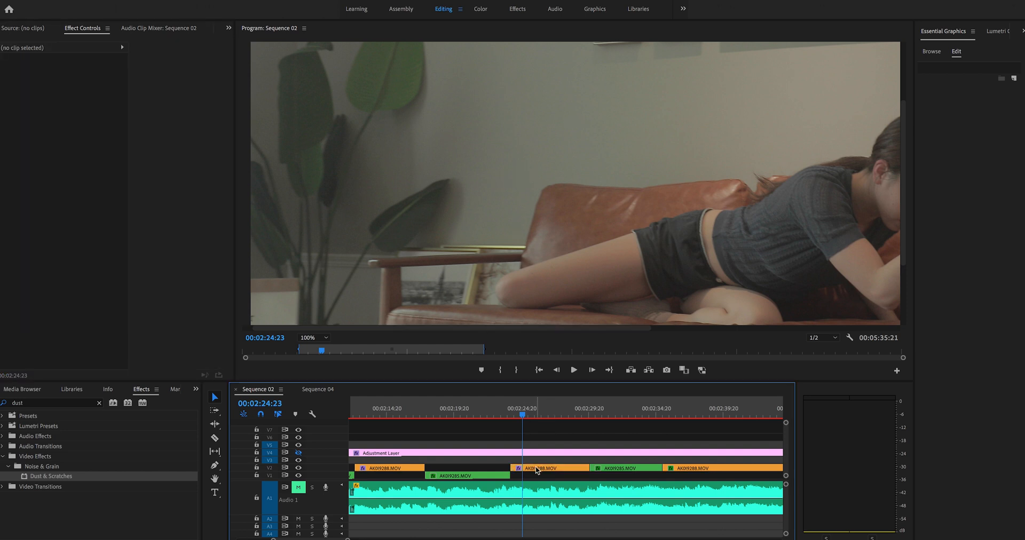
- Select the sofa clip and set the Program Monitor zoom back to Fit
{"action": "left_click", "coordinate": [537, 468]}
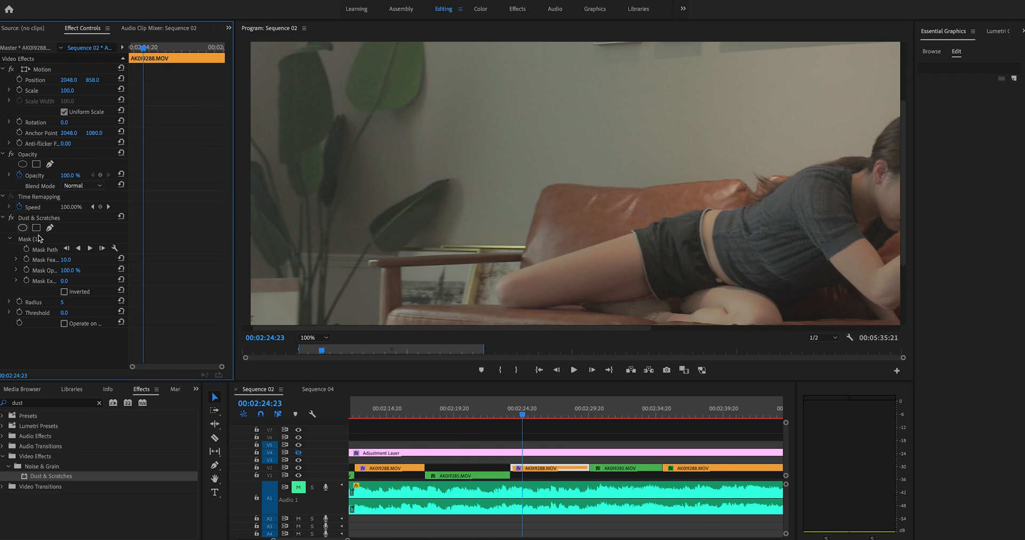
{"action": "left_click", "coordinate": [312, 337]}
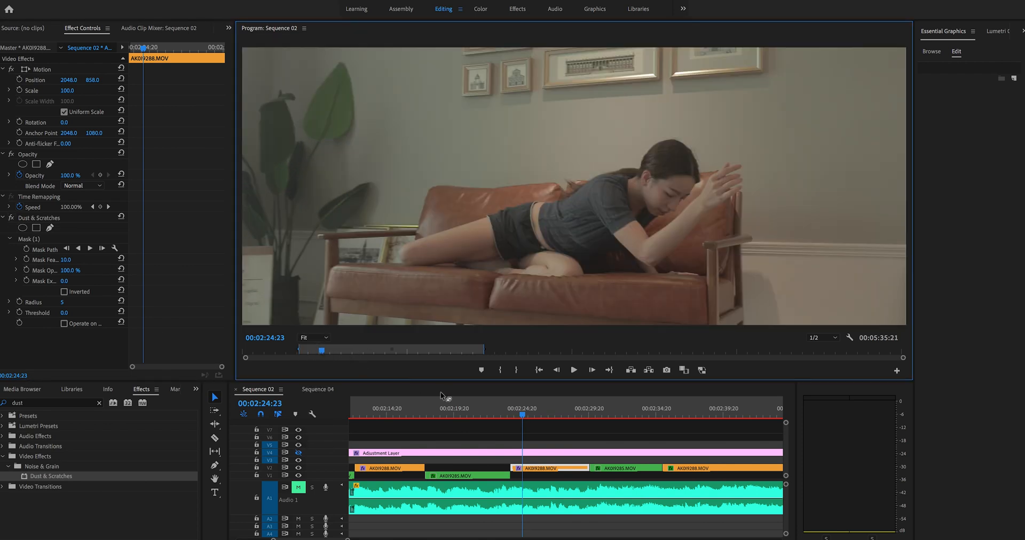
{"action": "mouse_move", "coordinate": [551, 441]}
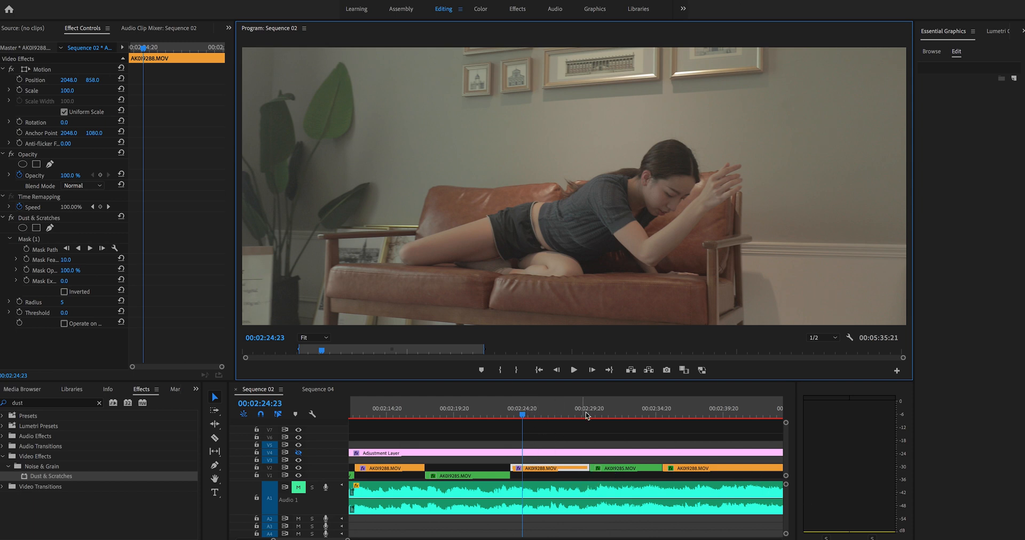
{"action": "mouse_move", "coordinate": [600, 459]}
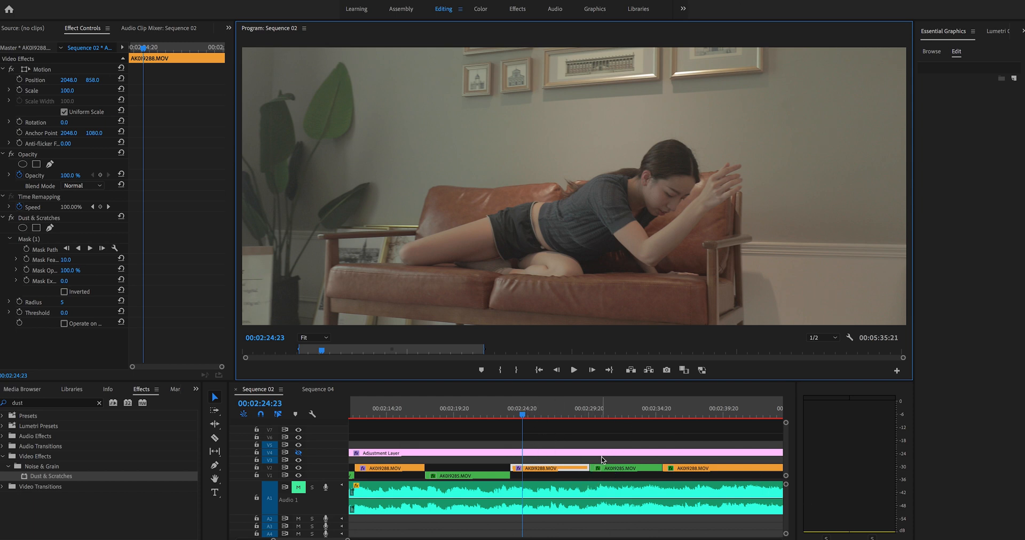